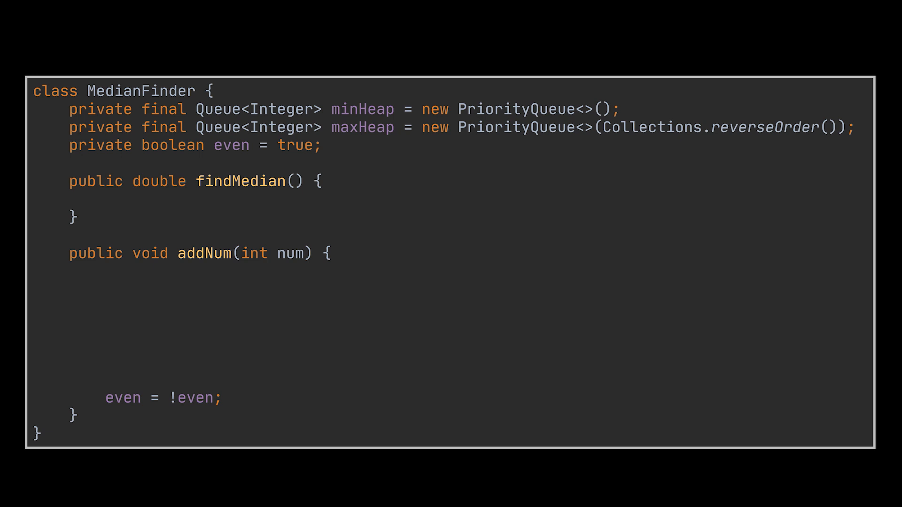
Write findMedian's return: even ? (maxHeap.peek() + minHeap.peek()) / 2.0 : maxHeap.peek().
text(return even ? (maxHeap.peek() + minHeap.peek()) / 2.0 :)
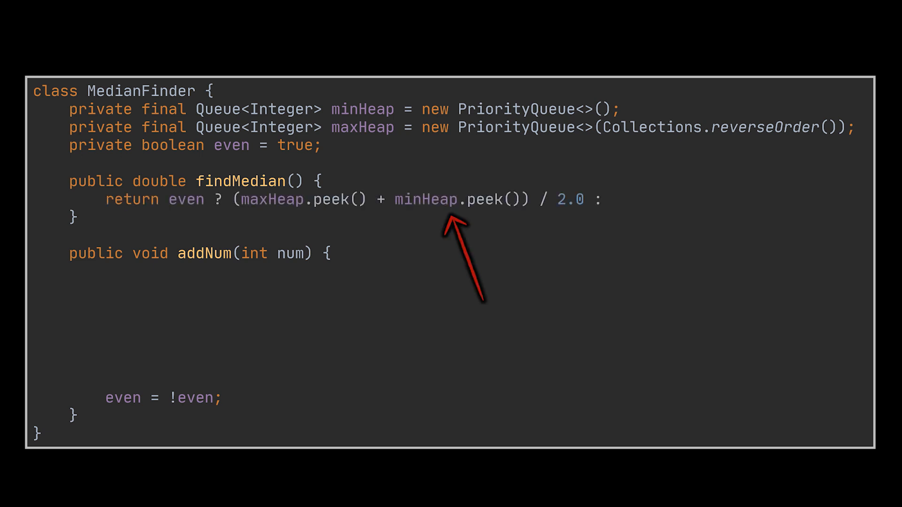
text(maxHeap.peek();)
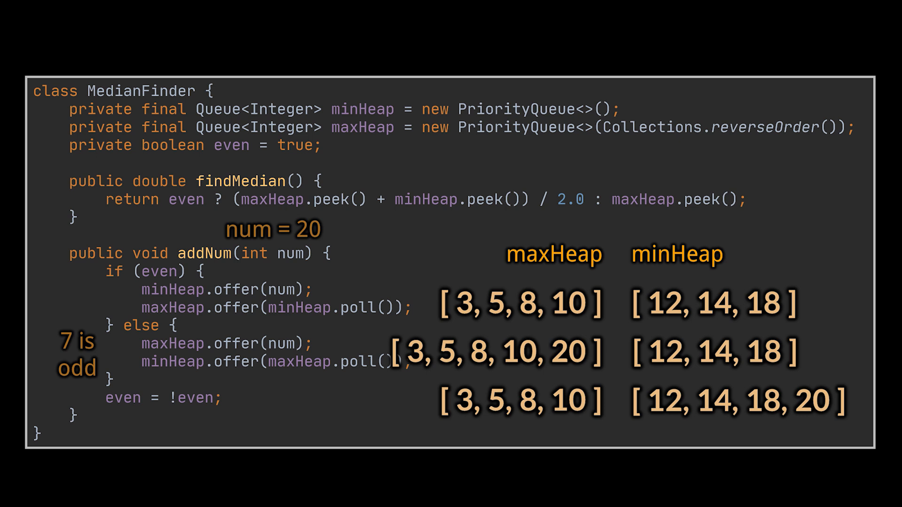
Draw a red ellipse around the values moving between maxHeap and minHeap for num = 20.
drag(529, 350, 696, 374)
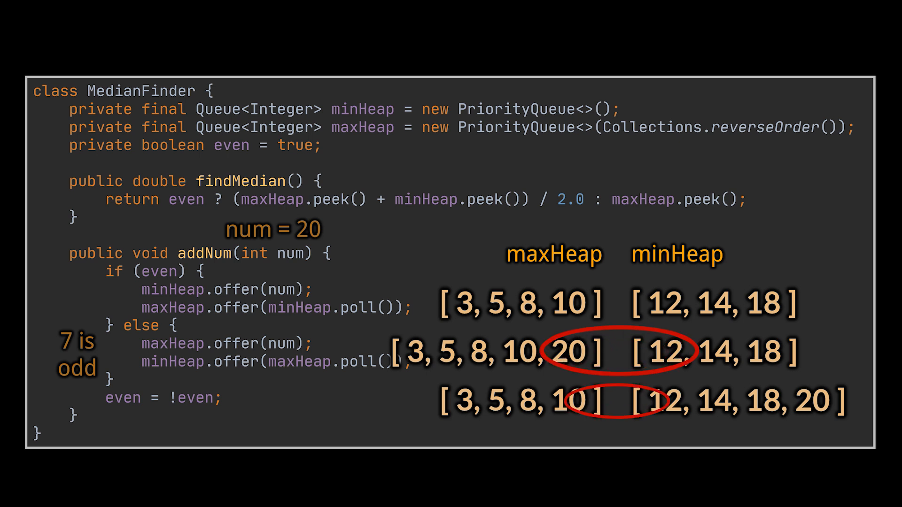